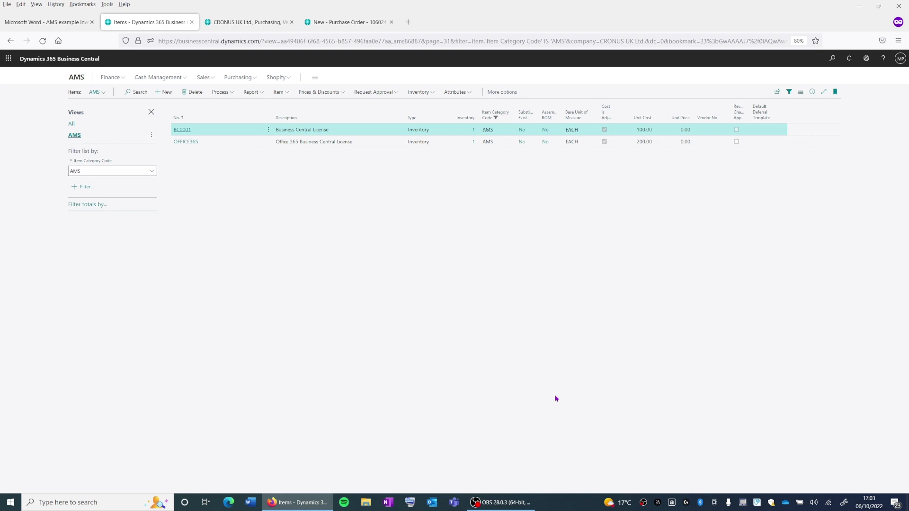
pyautogui.moveTo(464, 267)
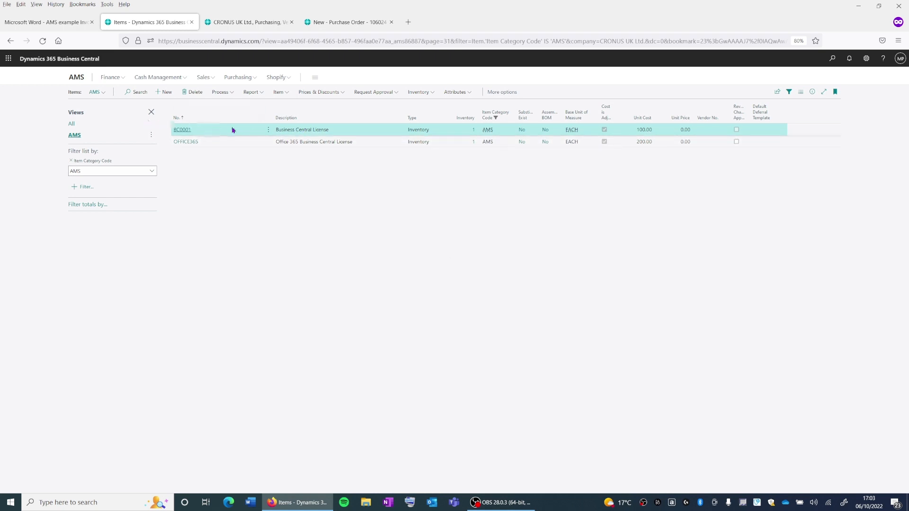
pyautogui.moveTo(312, 133)
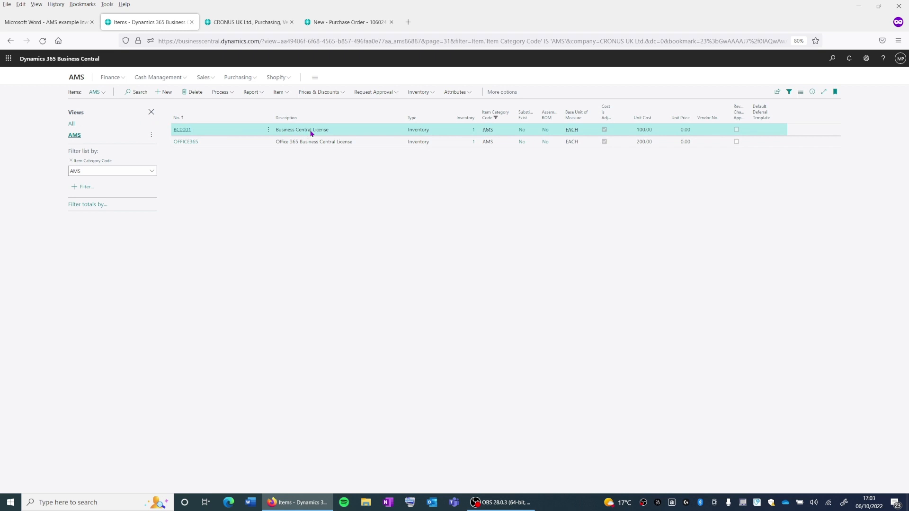
pyautogui.moveTo(313, 144)
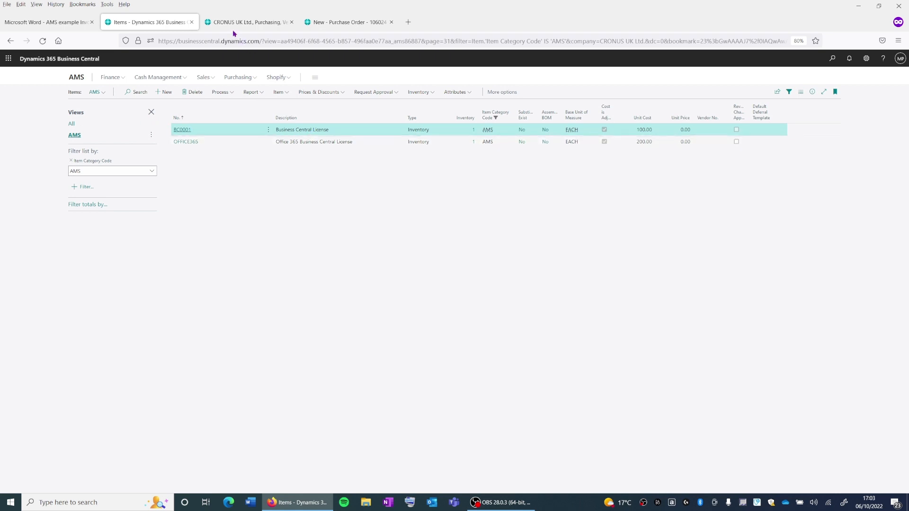
# Step: Open purchase order 106024 for All My Systems Ltd from the vendor browser tabs
pyautogui.click(248, 22)
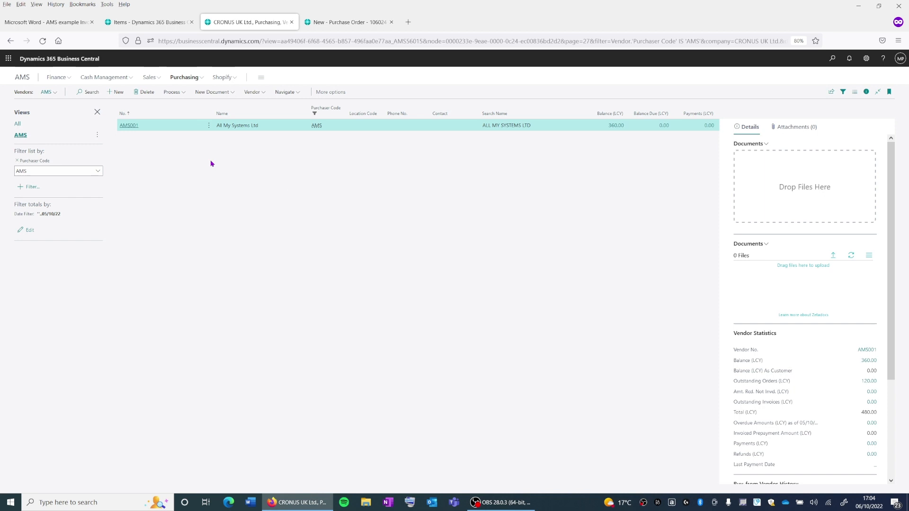
pyautogui.click(345, 22)
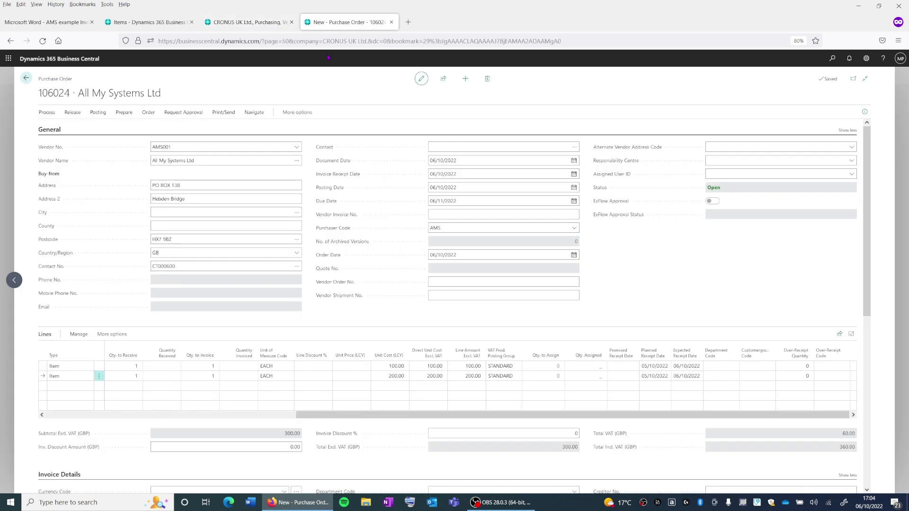
pyautogui.moveTo(335, 215)
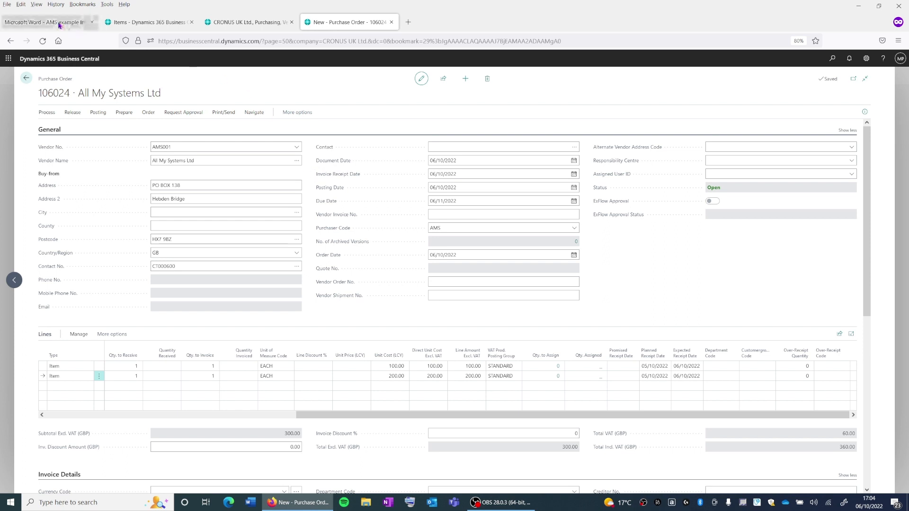
pyautogui.click(46, 23)
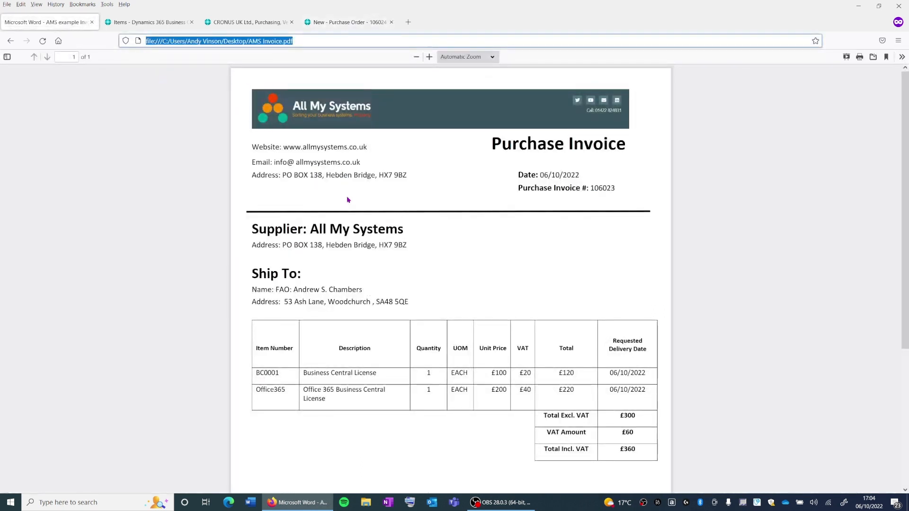
pyautogui.moveTo(400, 272)
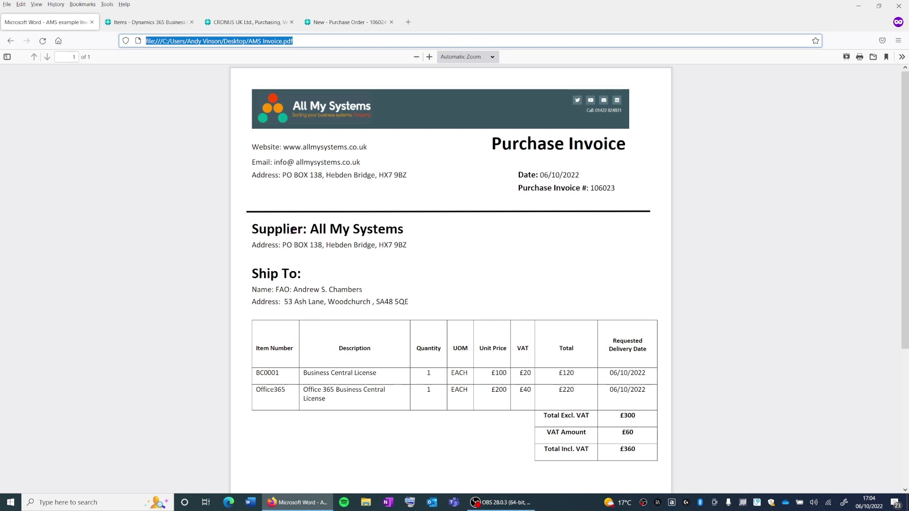
pyautogui.moveTo(306, 163)
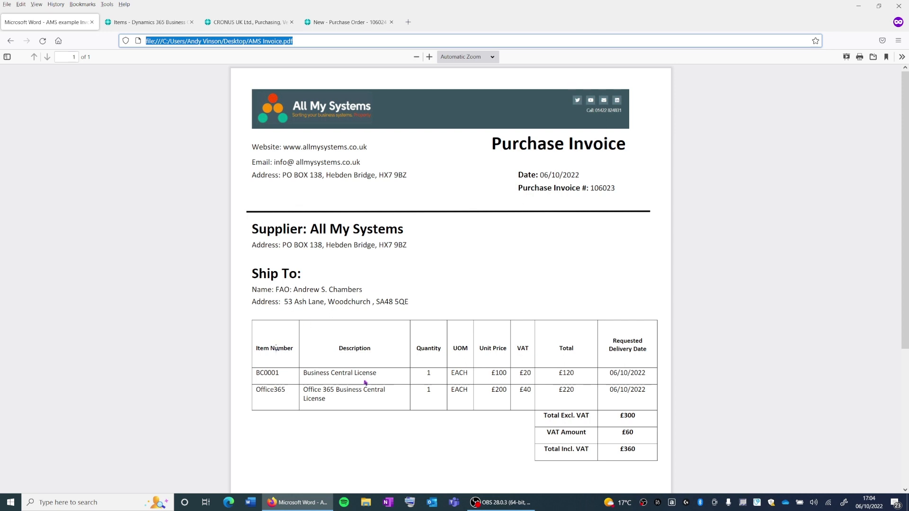
pyautogui.scroll(-3)
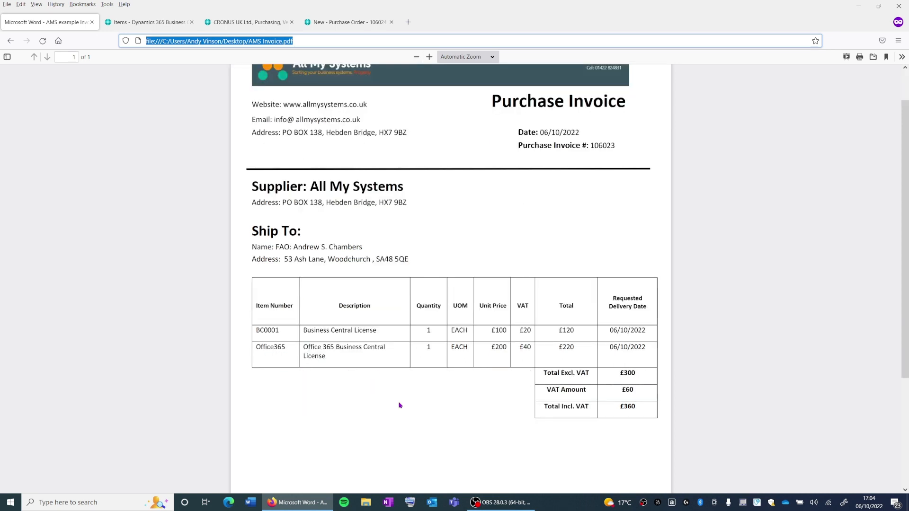
pyautogui.click(348, 22)
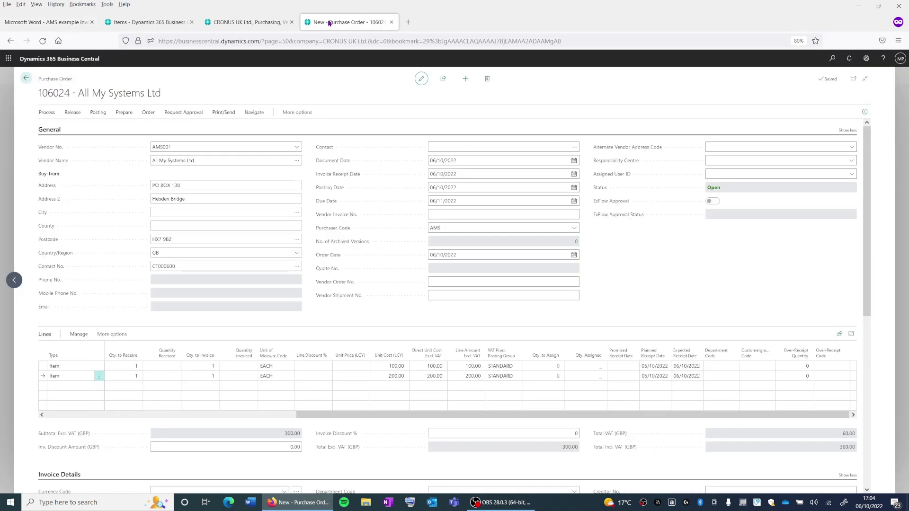
pyautogui.moveTo(324, 266)
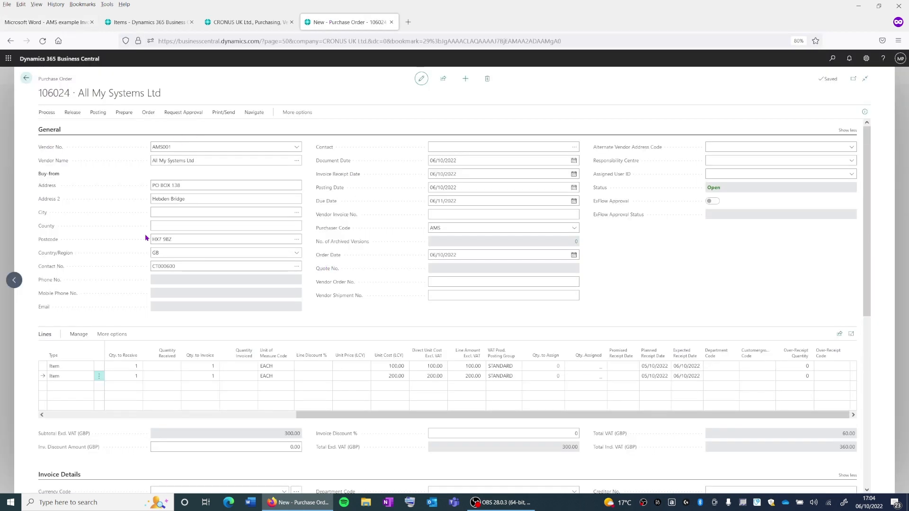
pyautogui.click(63, 366)
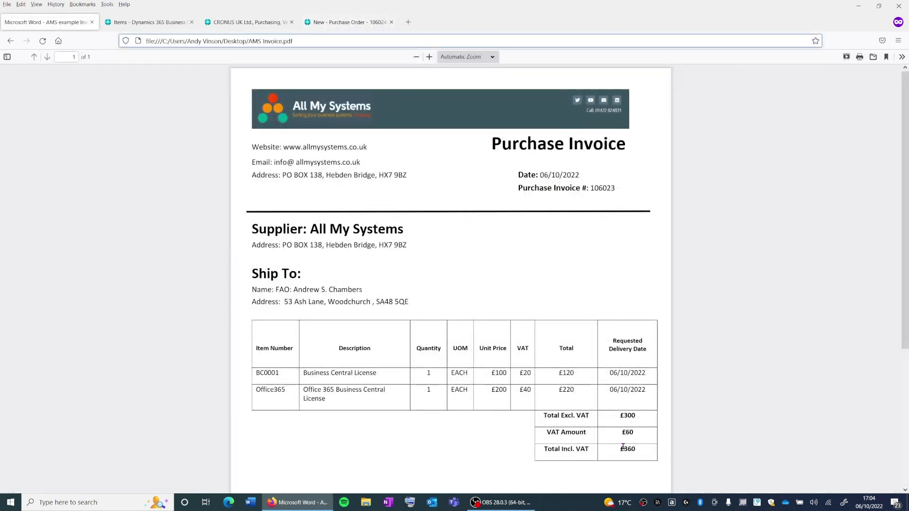
pyautogui.click(347, 22)
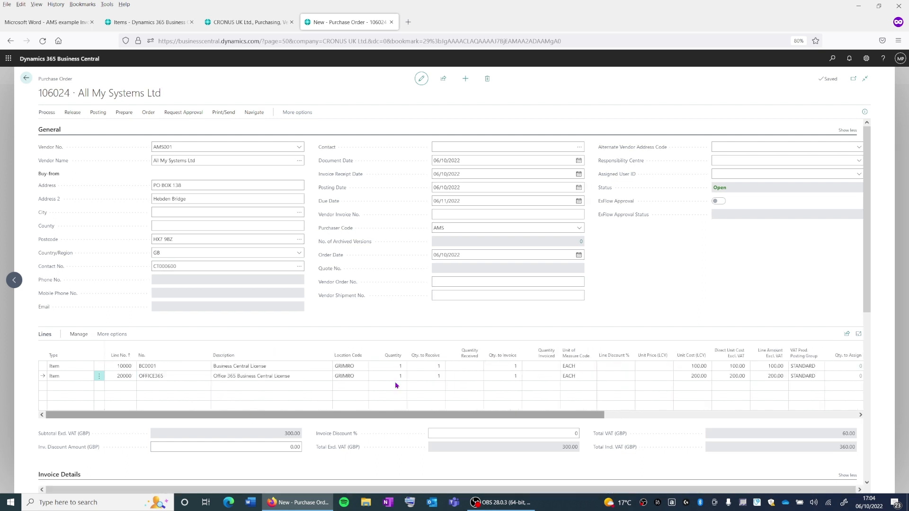
pyautogui.moveTo(485, 340)
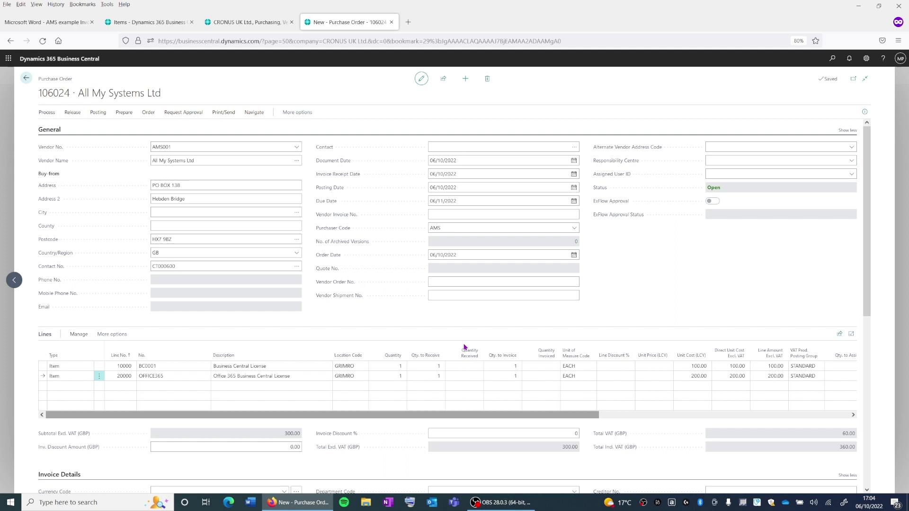
pyautogui.click(464, 375)
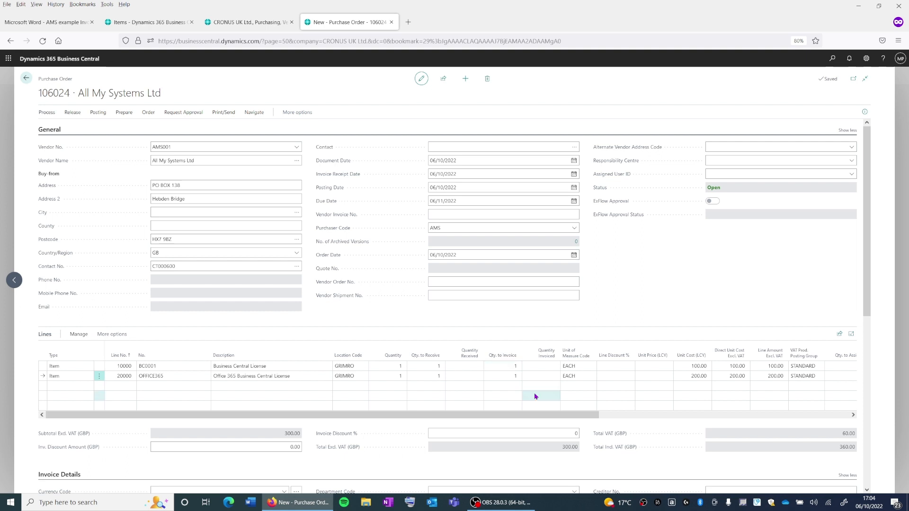
pyautogui.click(434, 366)
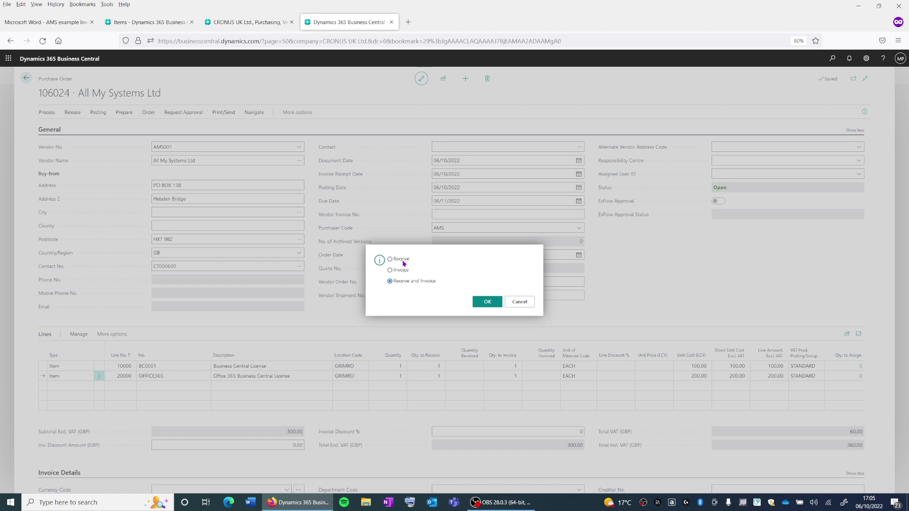
# Step: Post order 106024 with the Receive option, receiving one unit per line
pyautogui.click(390, 259)
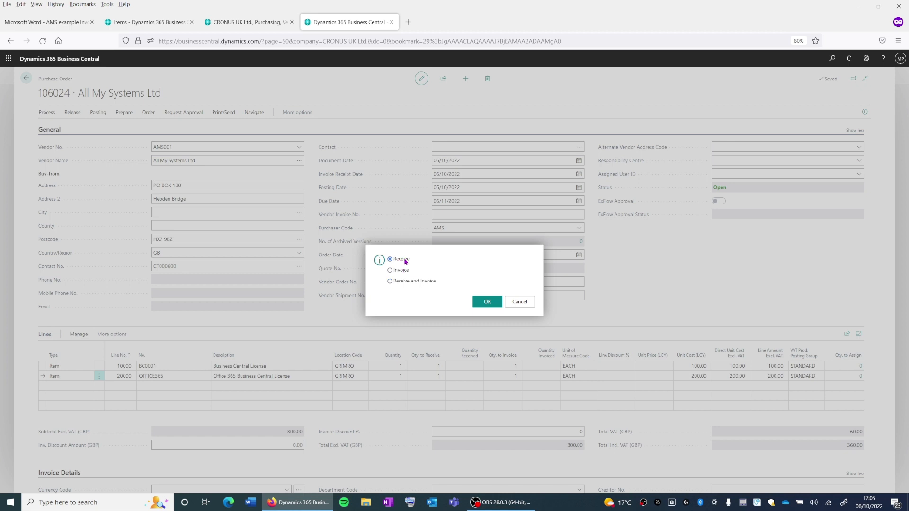
pyautogui.click(487, 301)
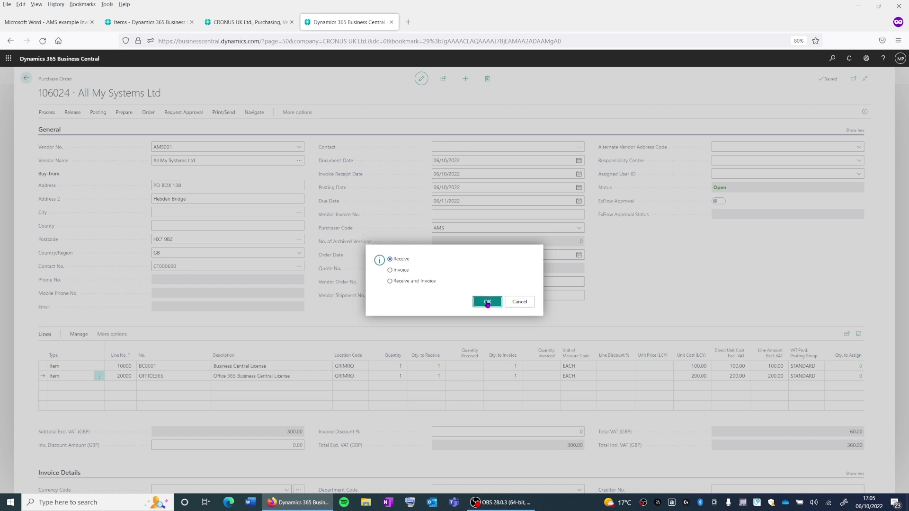
pyautogui.click(487, 302)
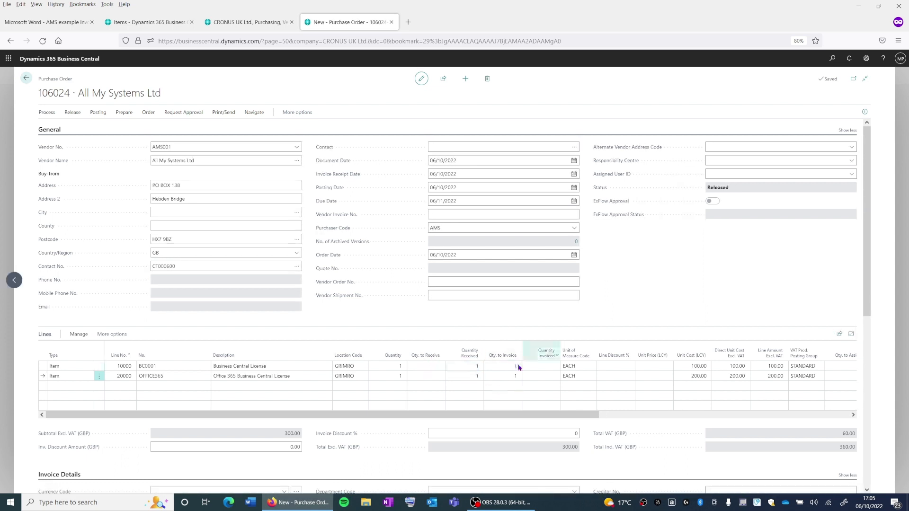
# Step: Check the quantities to invoice, then start posting order 106024 with Invoice selected
pyautogui.click(503, 366)
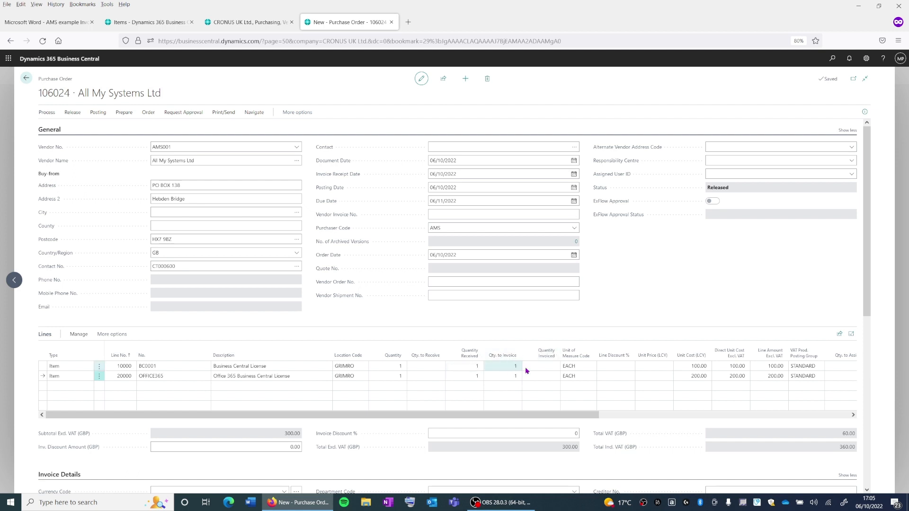
pyautogui.click(545, 366)
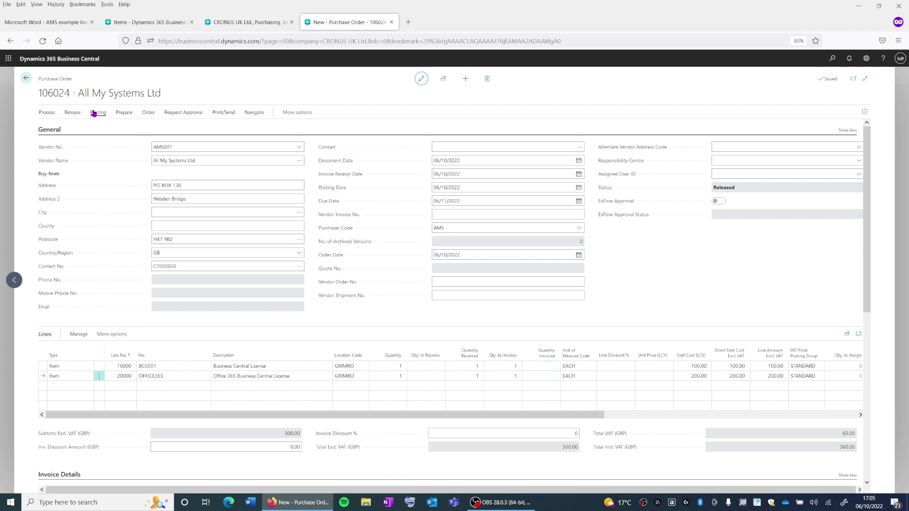
pyautogui.click(98, 111)
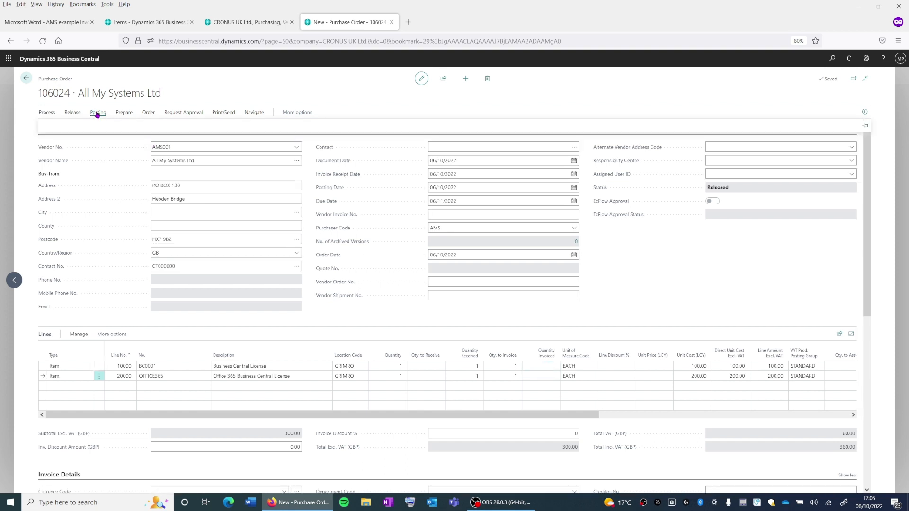
pyautogui.click(98, 112)
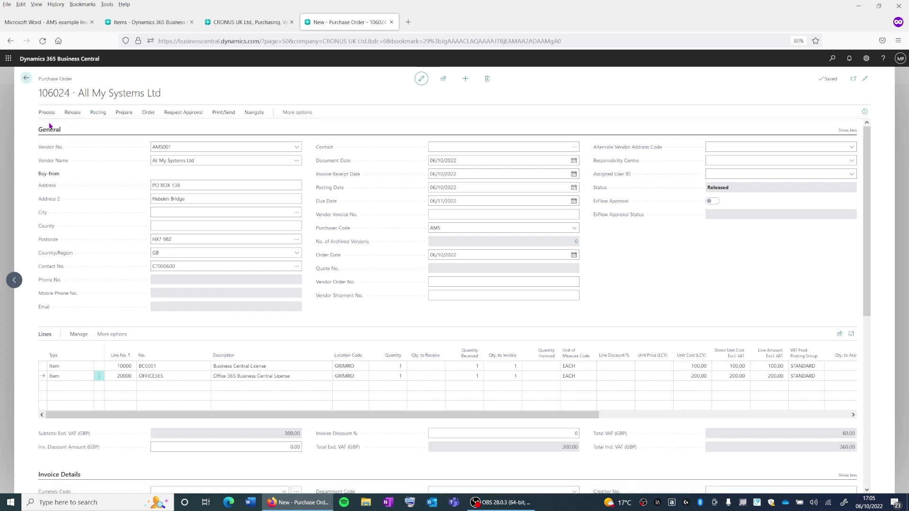
pyautogui.moveTo(417, 251)
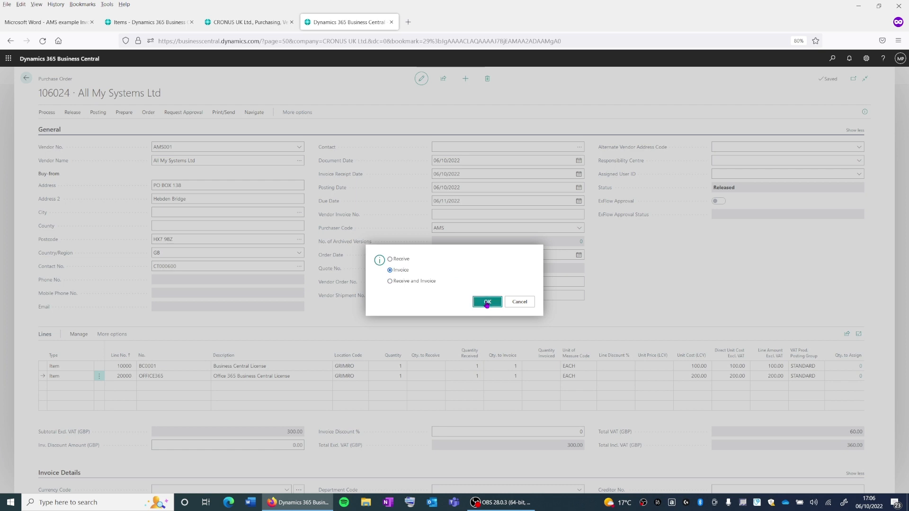
# Step: Confirm the invoice posting and choose to open posted invoice 108230
pyautogui.click(488, 302)
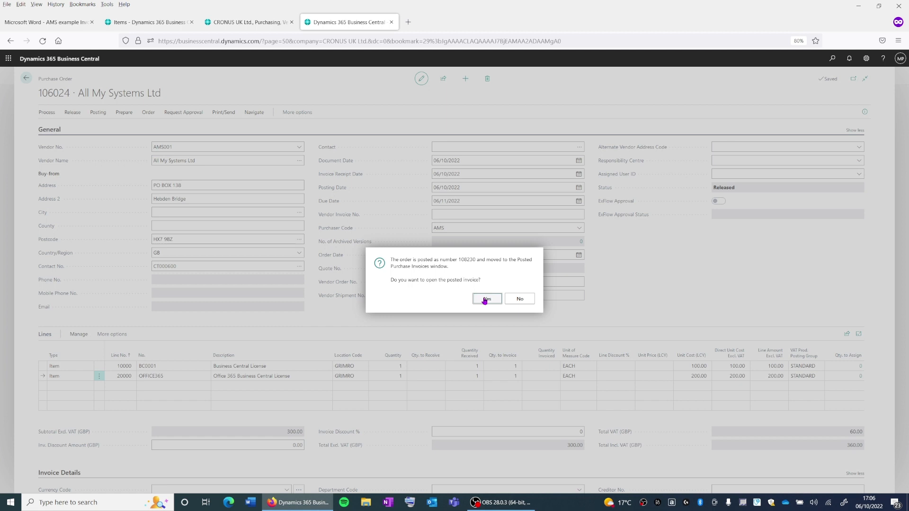
pyautogui.click(485, 299)
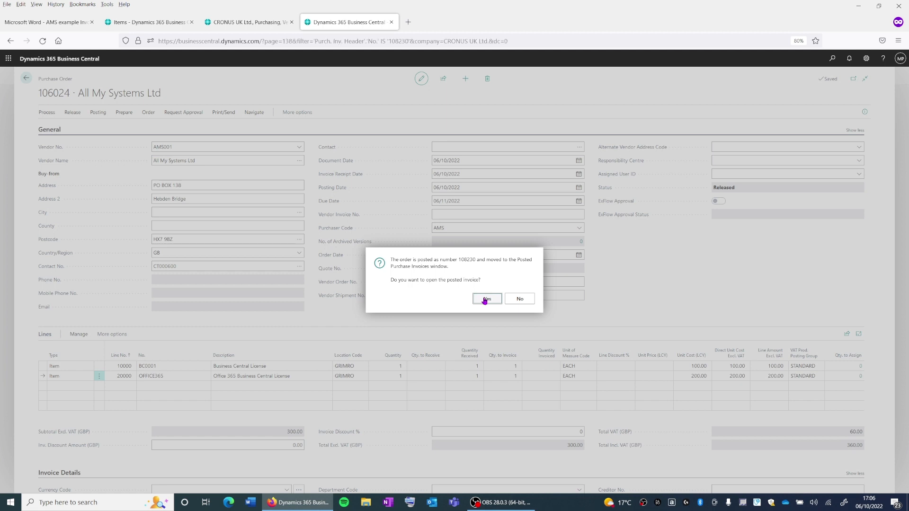
pyautogui.click(486, 299)
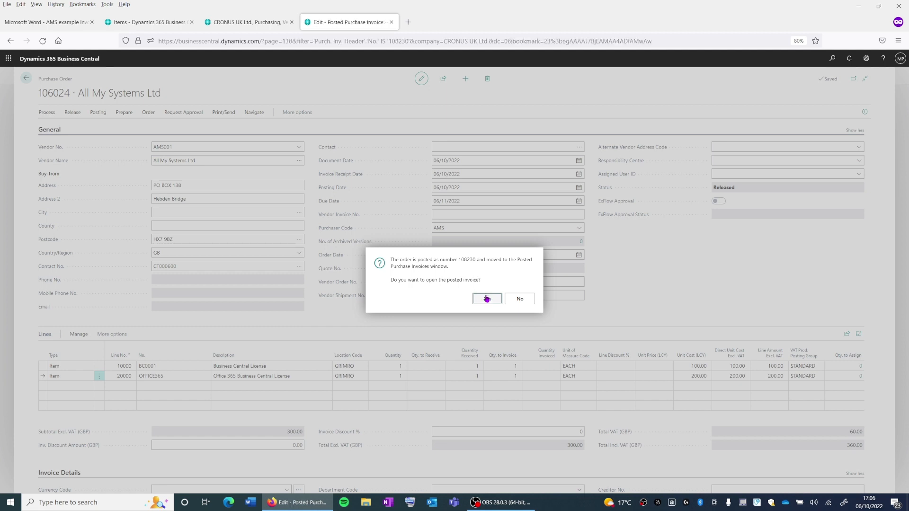
# Step: Check posted invoice 108230 totalling 360.00, then go back to the purchase orders list
pyautogui.click(485, 298)
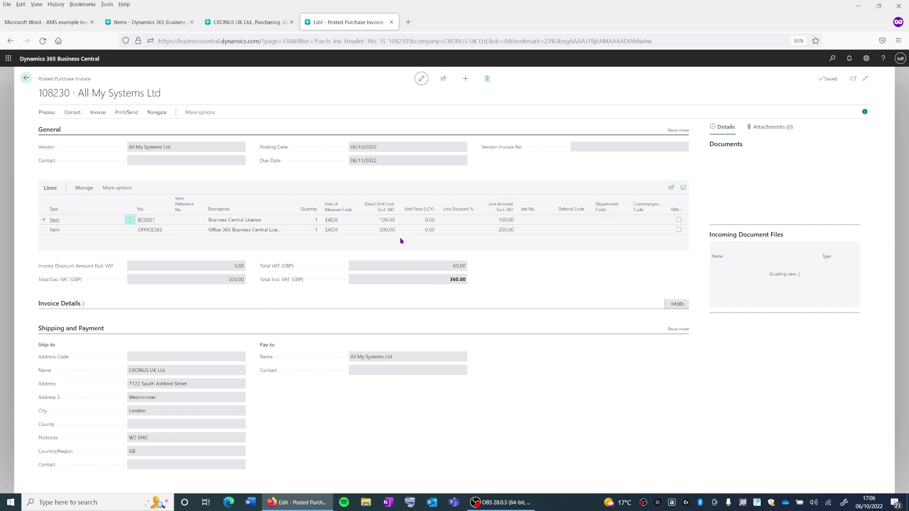
pyautogui.click(387, 229)
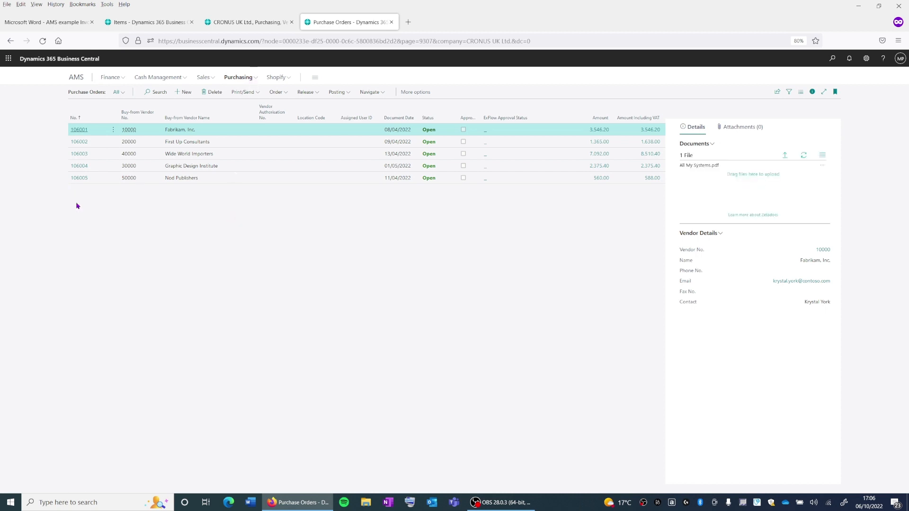
pyautogui.moveTo(478, 208)
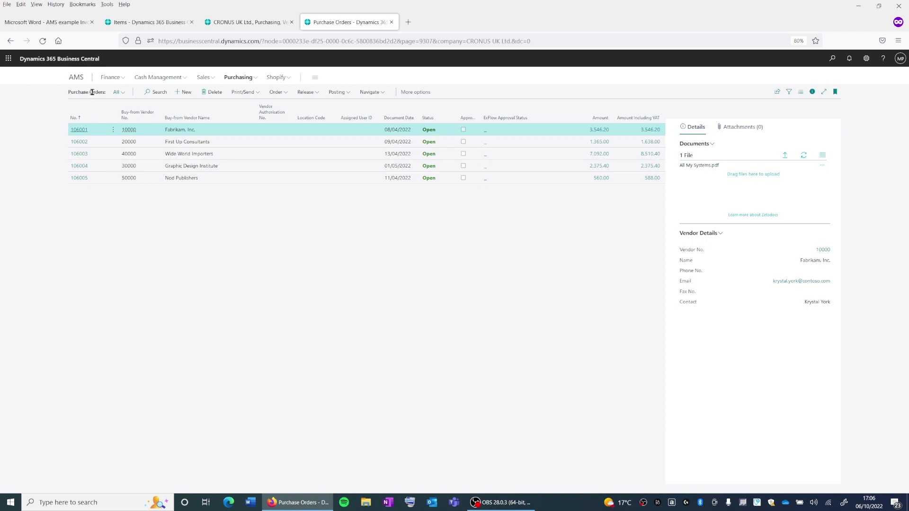
pyautogui.moveTo(348, 22)
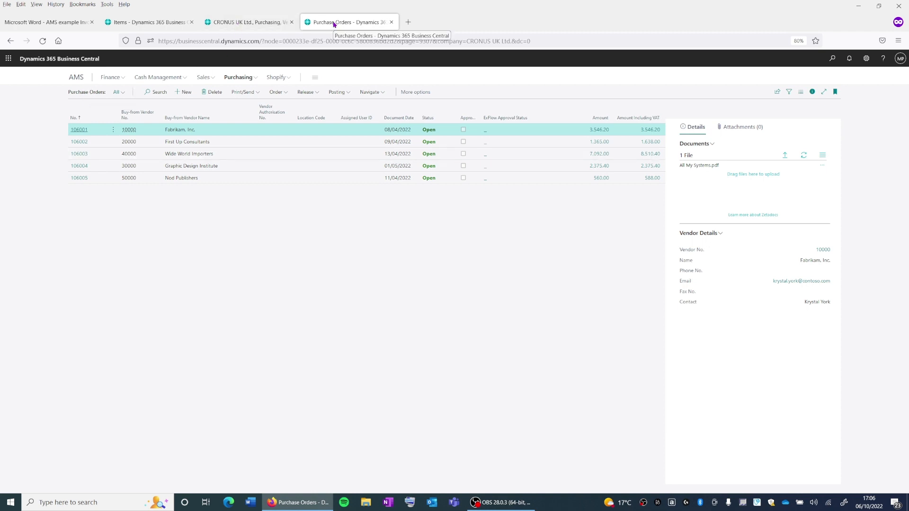